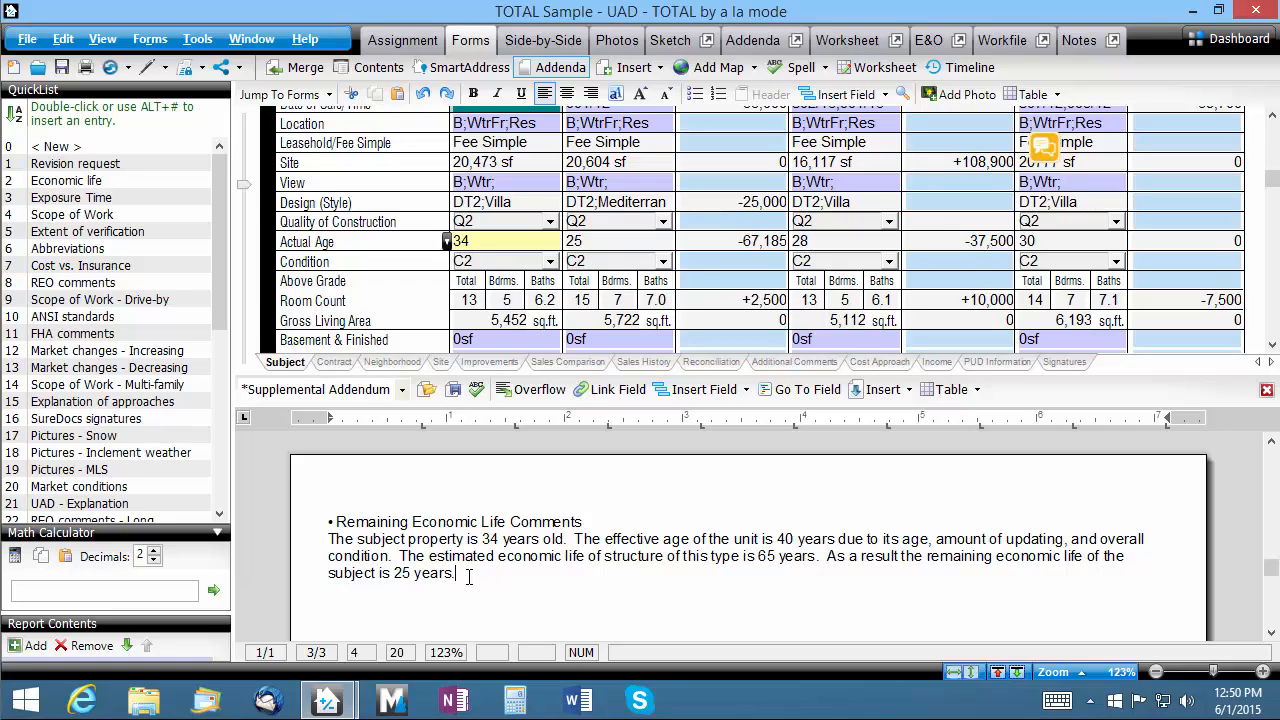
Select the age figure 34 in the remaining economic life comment and delete it.
{"action": "double_click", "coordinate": [487, 538]}
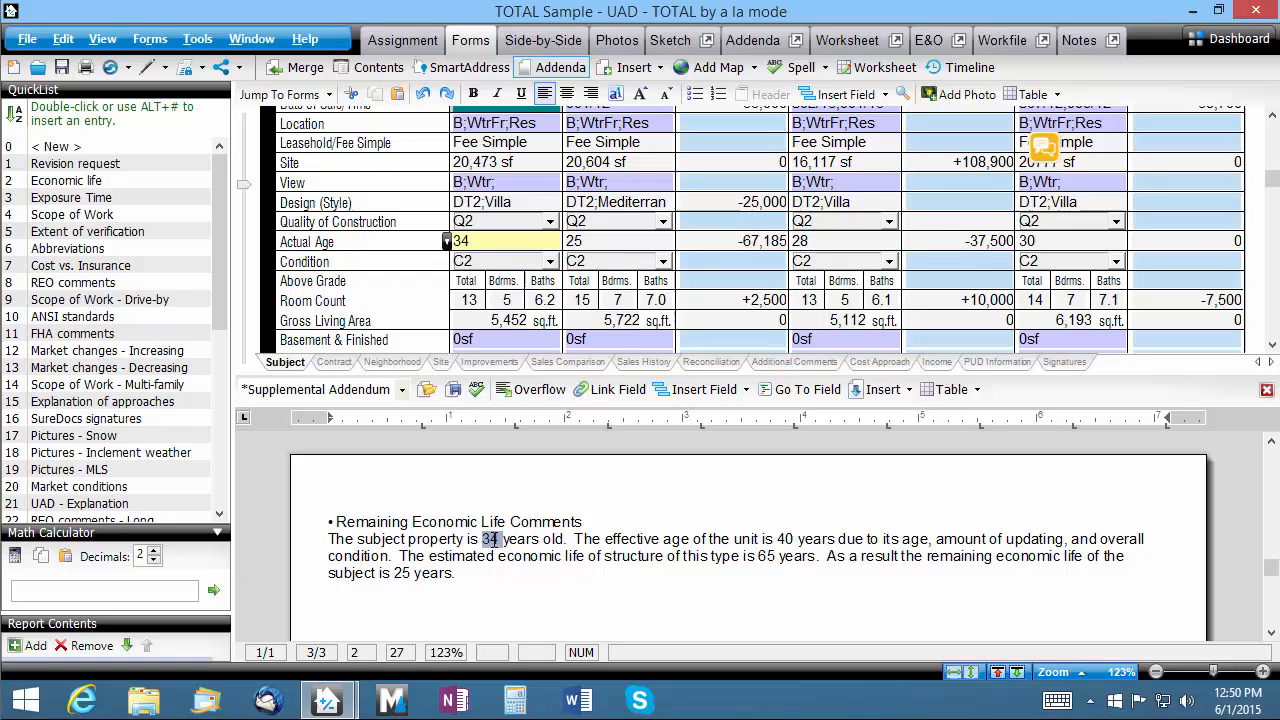
{"action": "mouse_move", "coordinate": [540, 601]}
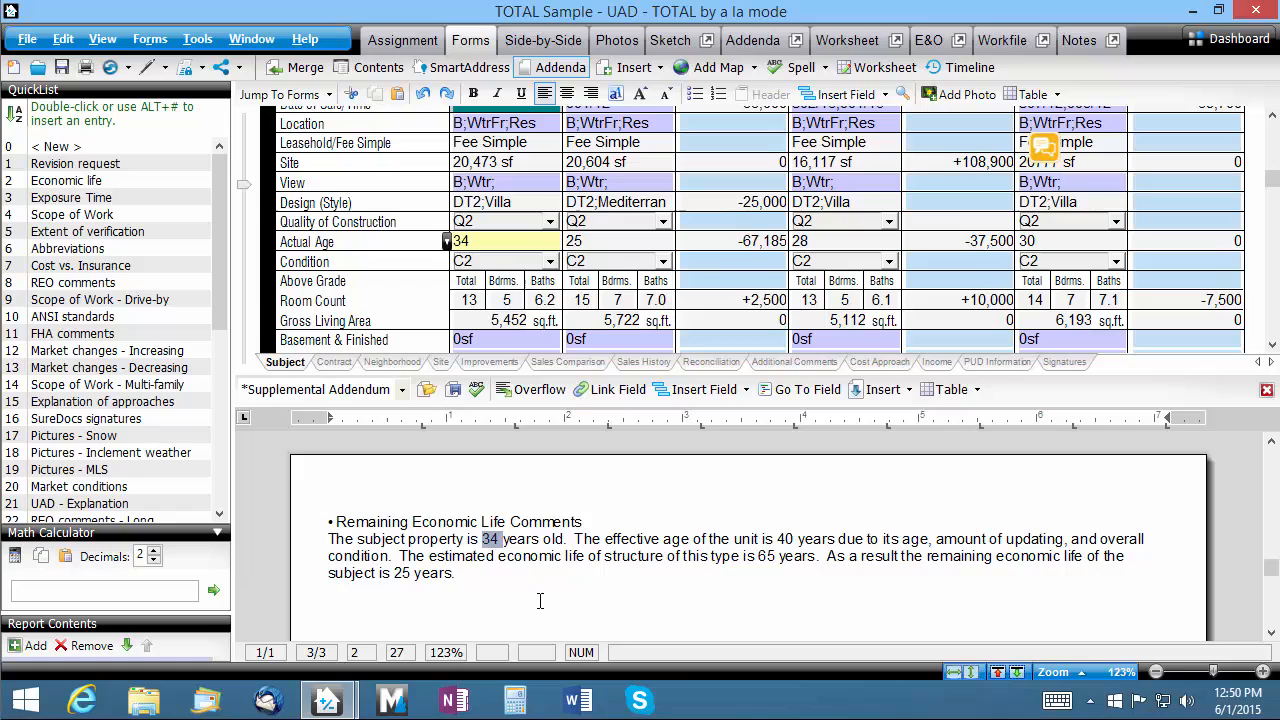
{"action": "key", "text": "Delete"}
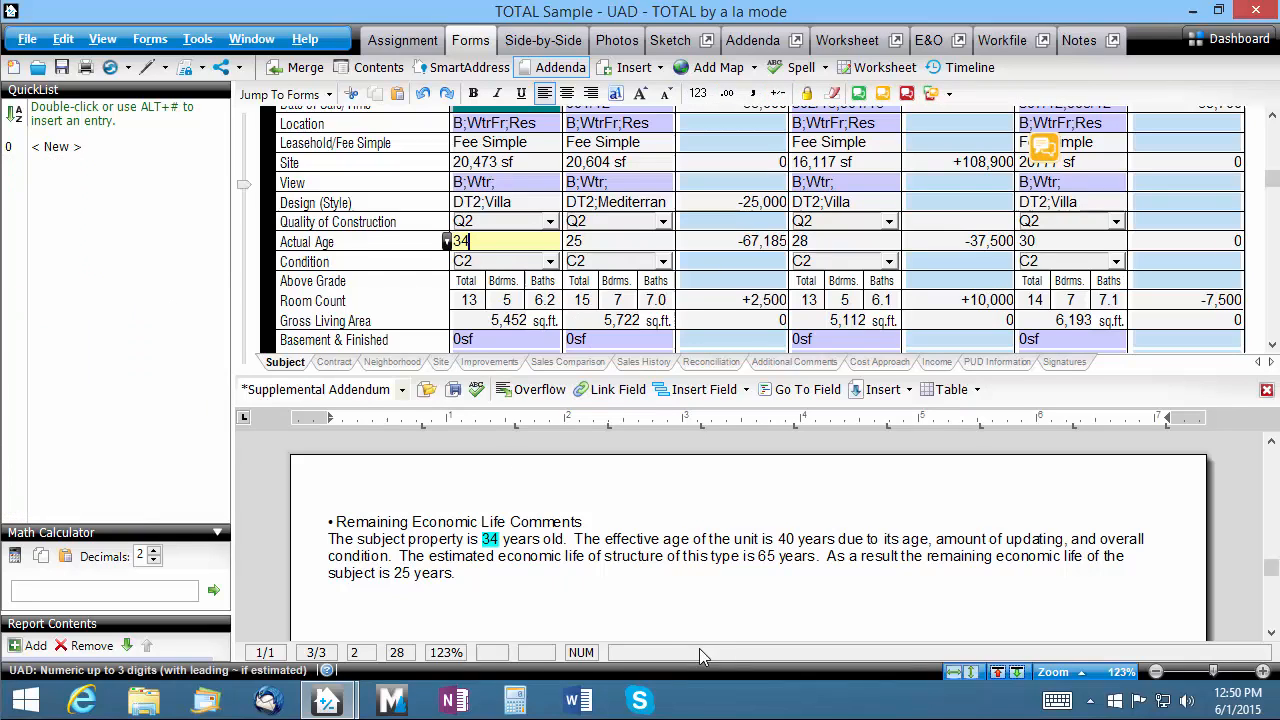
{"action": "mouse_move", "coordinate": [598, 617]}
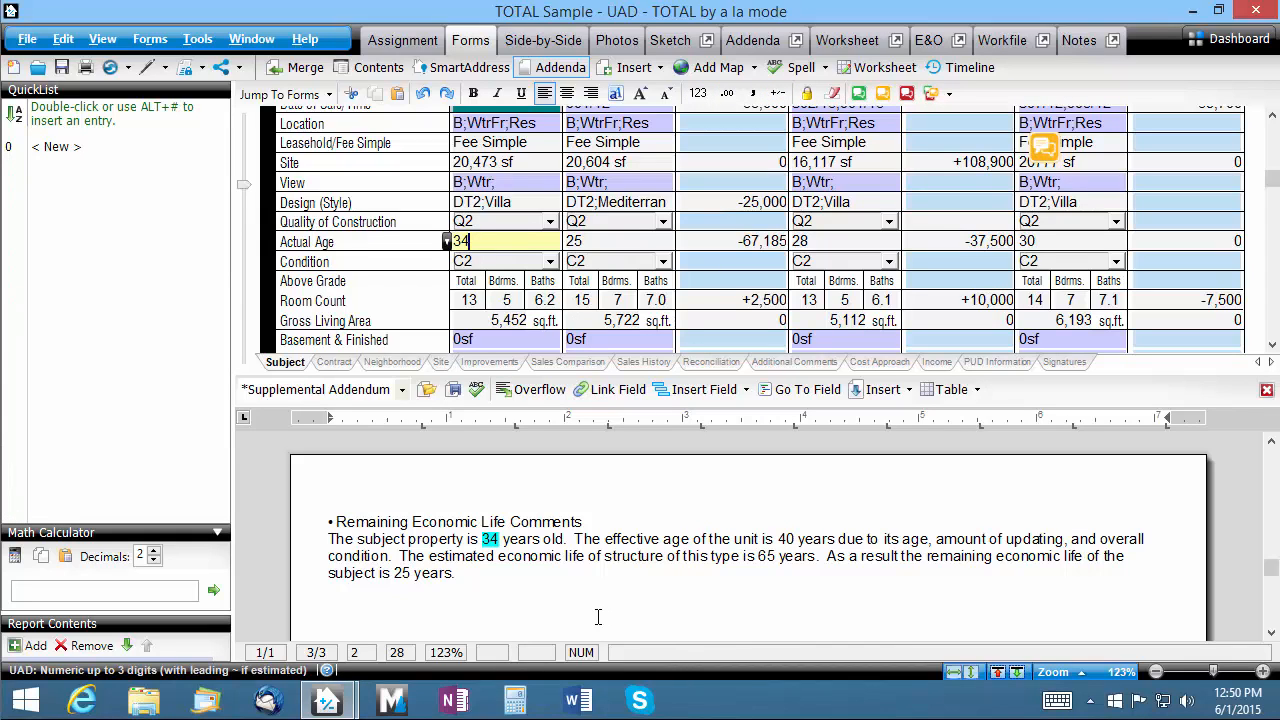